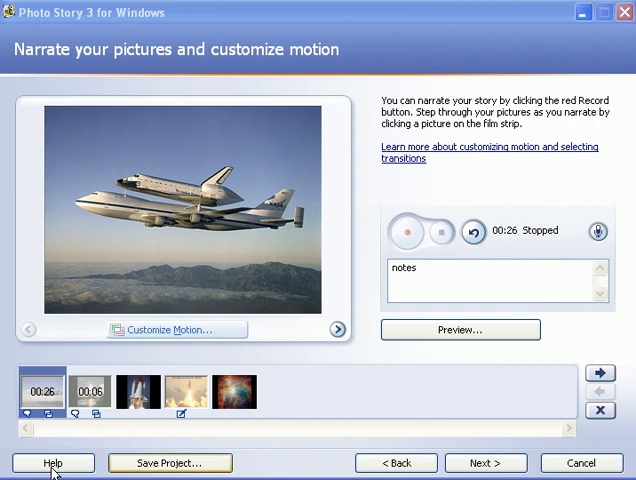
mouse_move(392, 384)
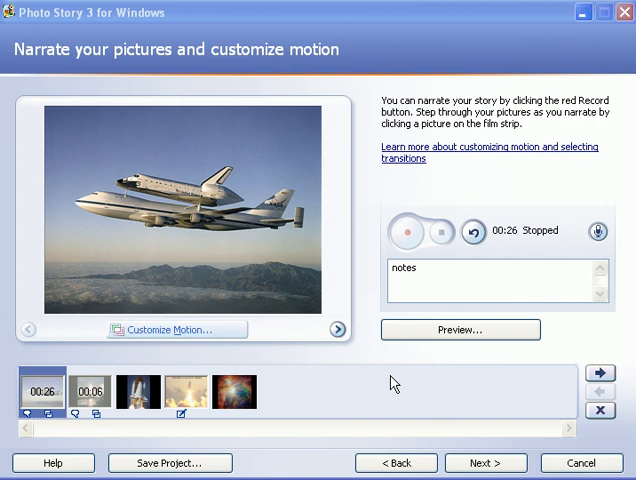
mouse_move(462, 430)
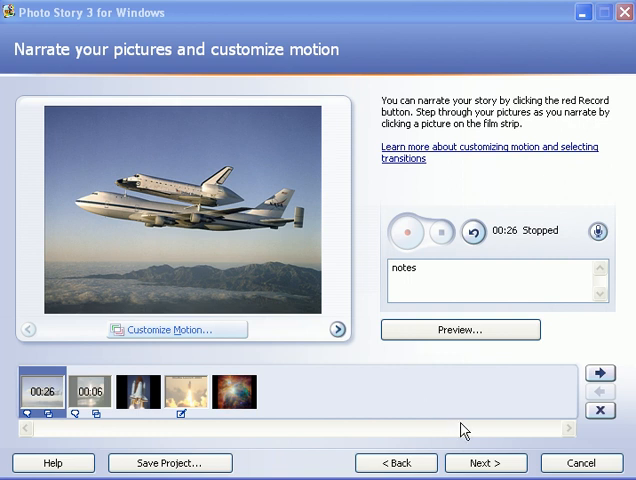
- Advance the story wizard to the Add background music page
click(484, 462)
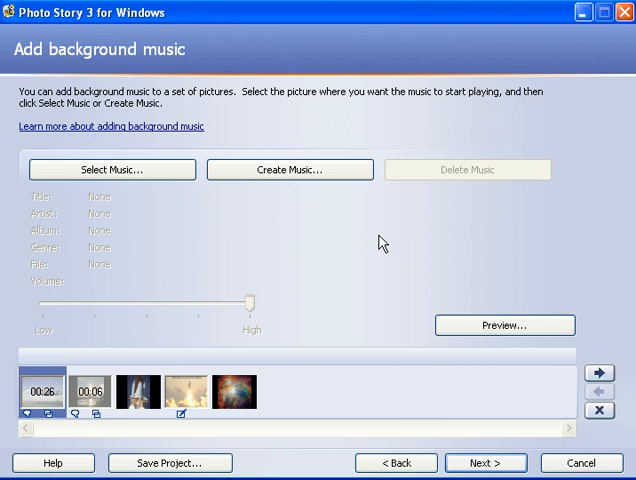
mouse_move(164, 62)
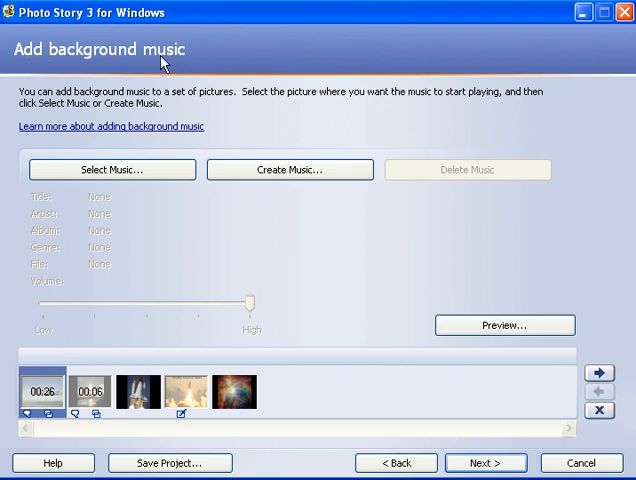
mouse_move(252, 60)
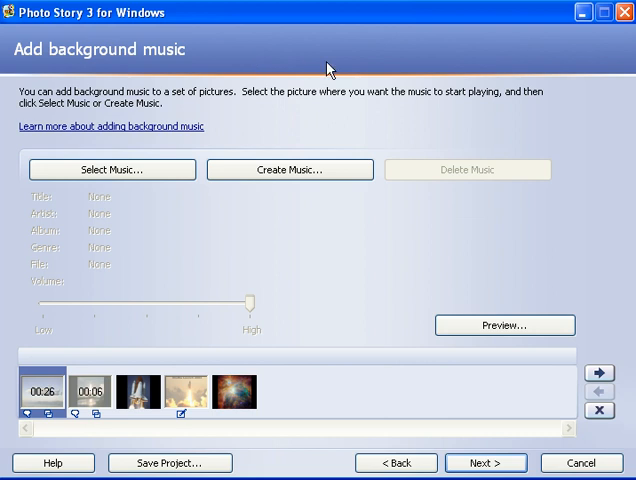
mouse_move(332, 274)
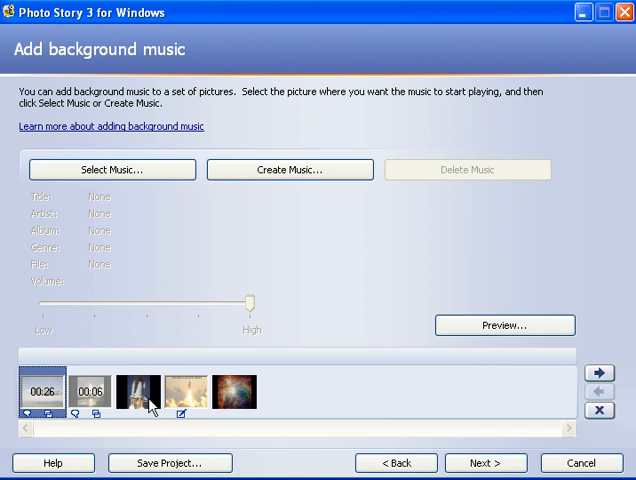
- Choose the fourth film-strip picture as the point where music begins
click(184, 390)
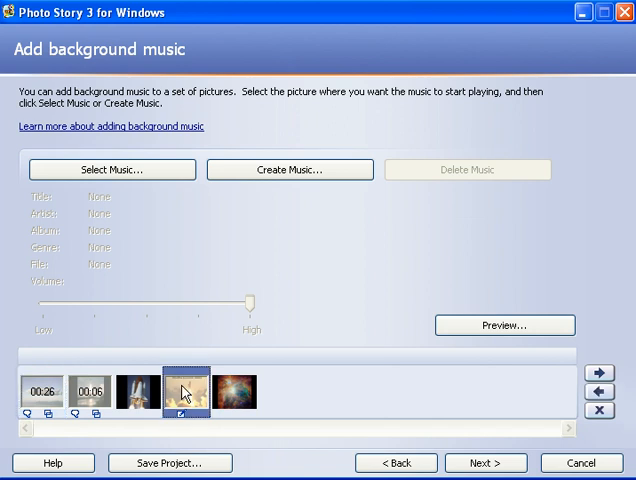
mouse_move(186, 378)
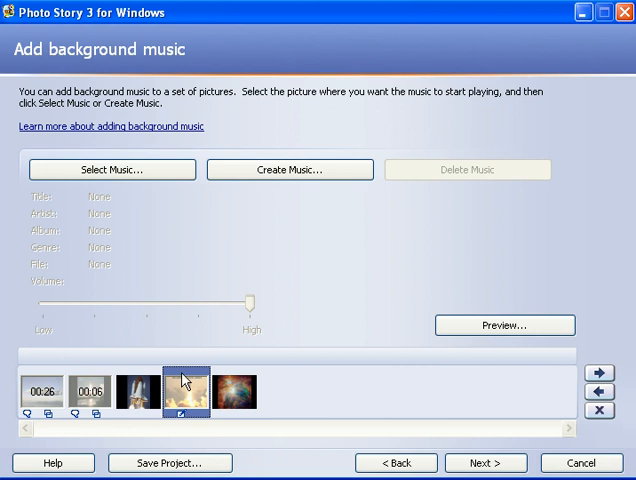
mouse_move(234, 396)
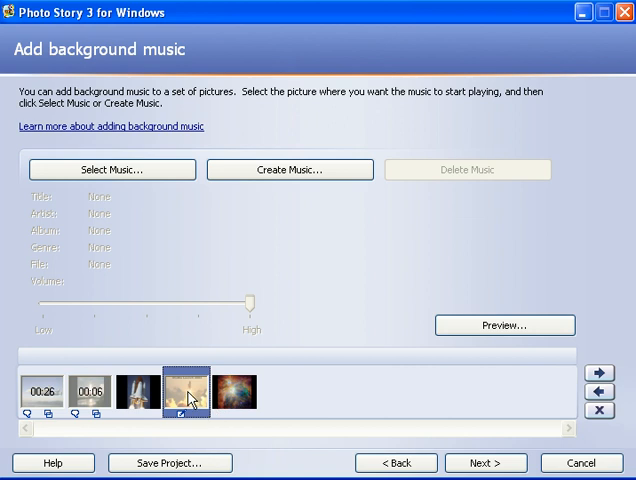
mouse_move(176, 258)
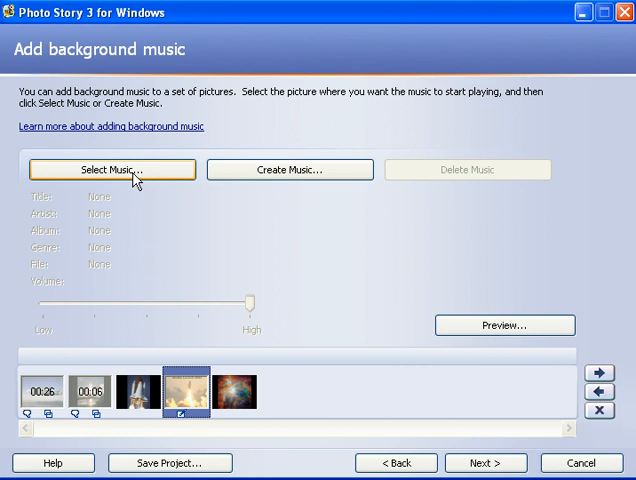
mouse_move(290, 168)
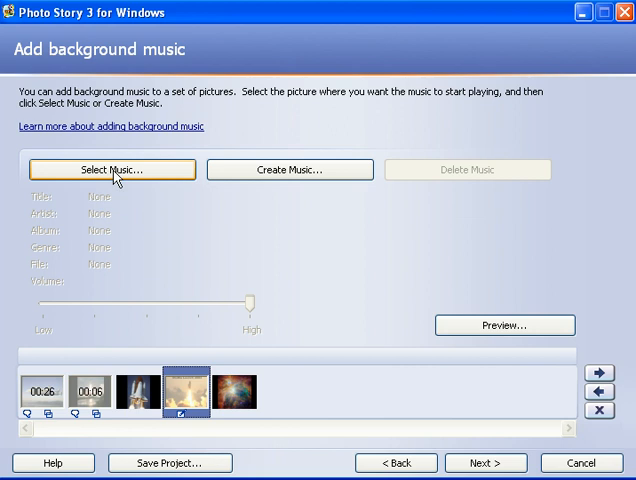
- Bring up the Select Music file browser showing the Sample Music folder
click(112, 168)
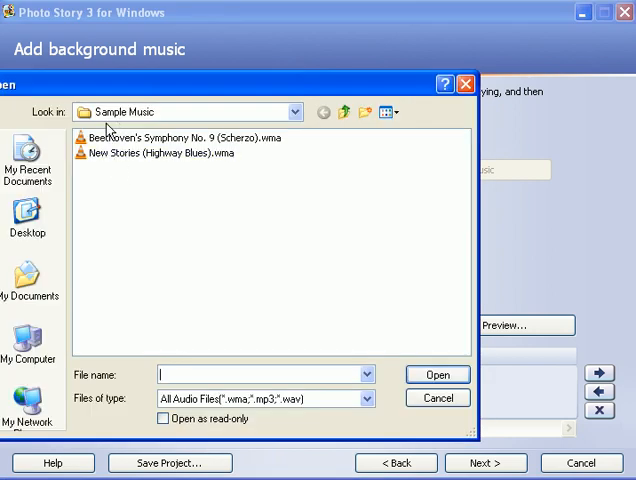
mouse_move(134, 122)
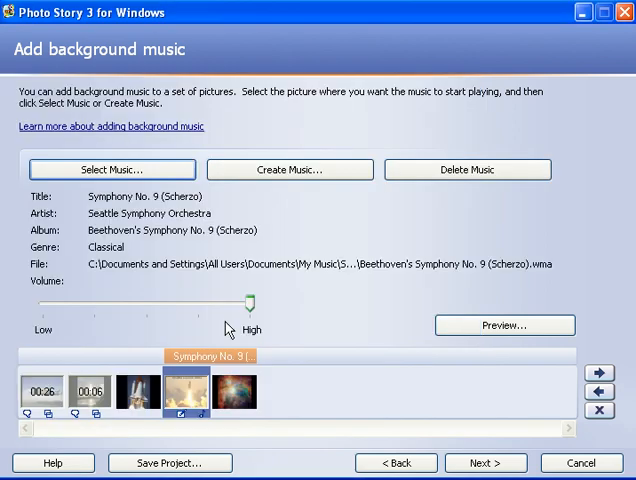
mouse_move(184, 376)
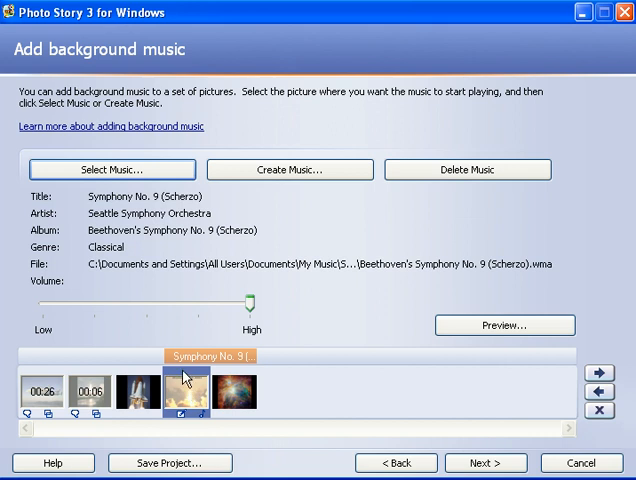
mouse_move(190, 364)
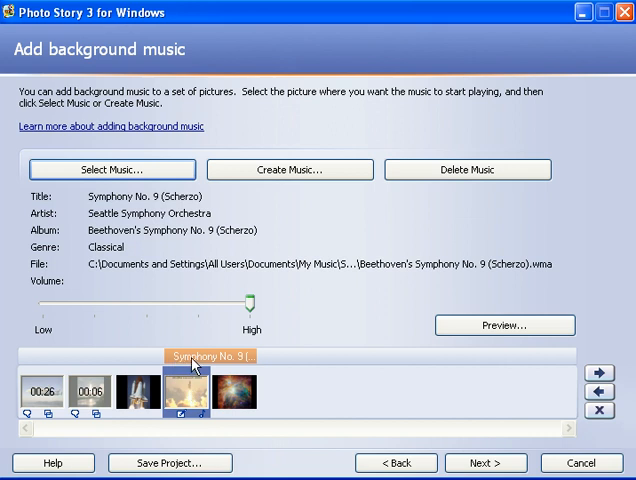
mouse_move(216, 364)
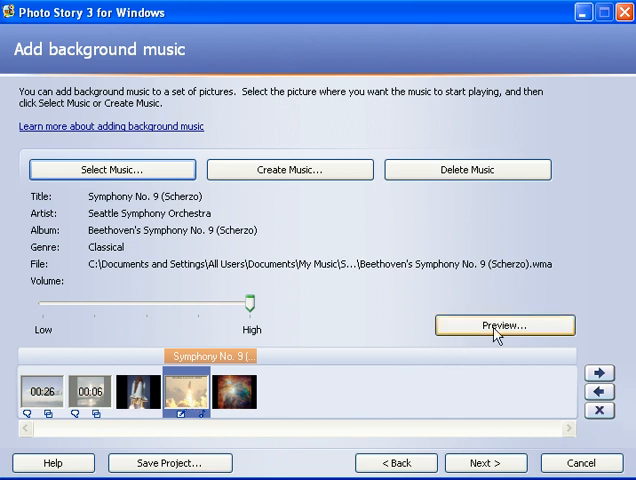
click(504, 324)
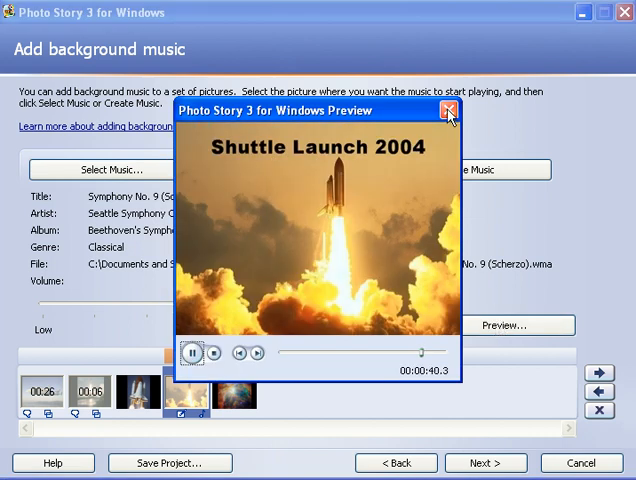
click(448, 110)
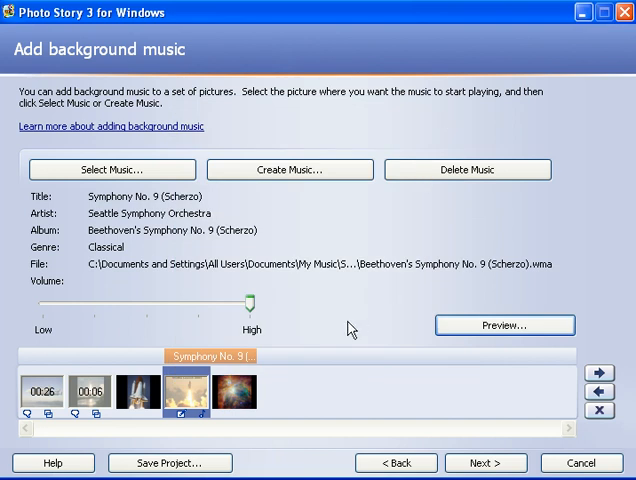
mouse_move(330, 326)
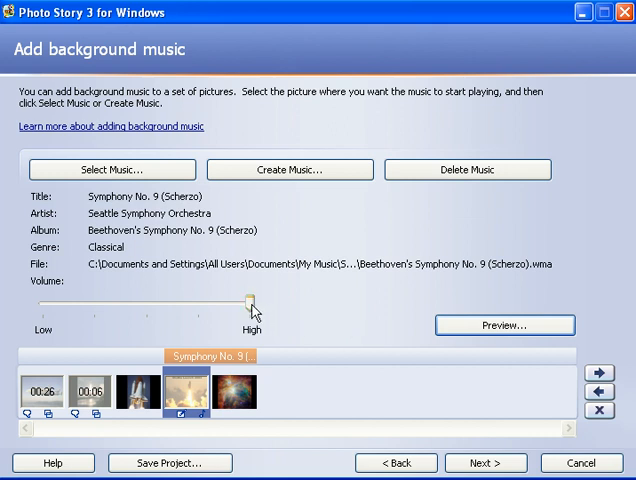
drag(246, 300, 104, 300)
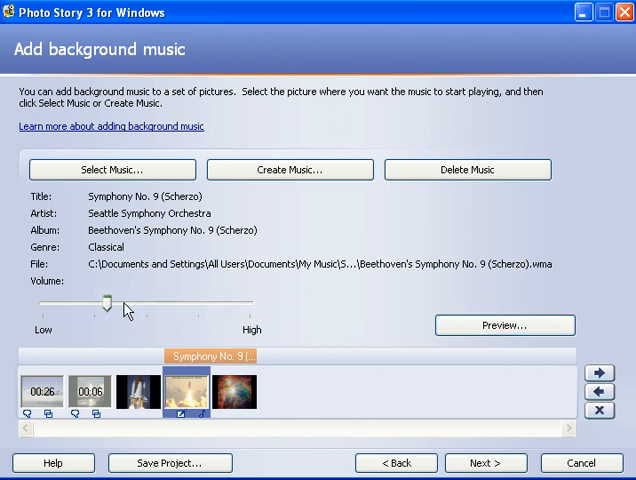
drag(104, 300, 68, 300)
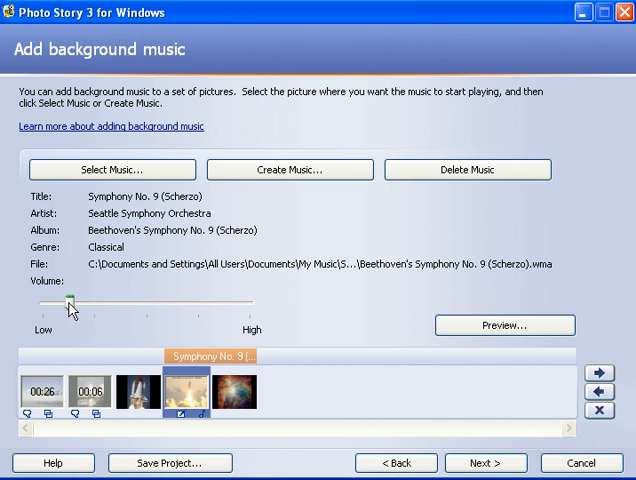
drag(68, 300, 126, 300)
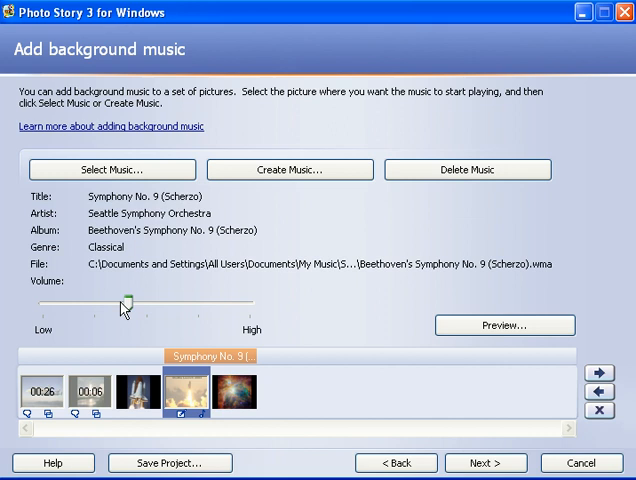
drag(126, 300, 250, 300)
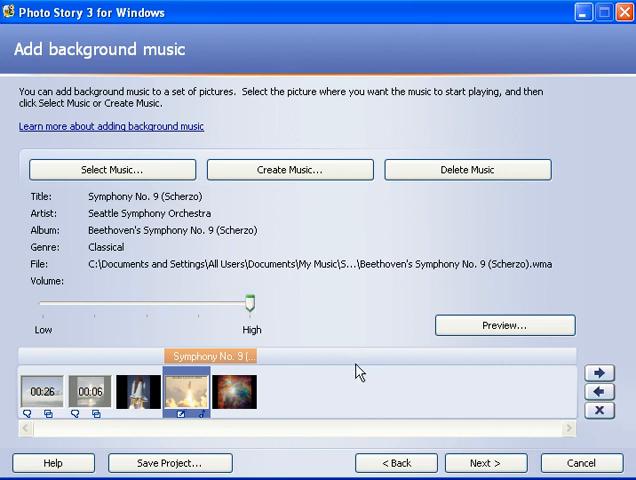
mouse_move(192, 396)
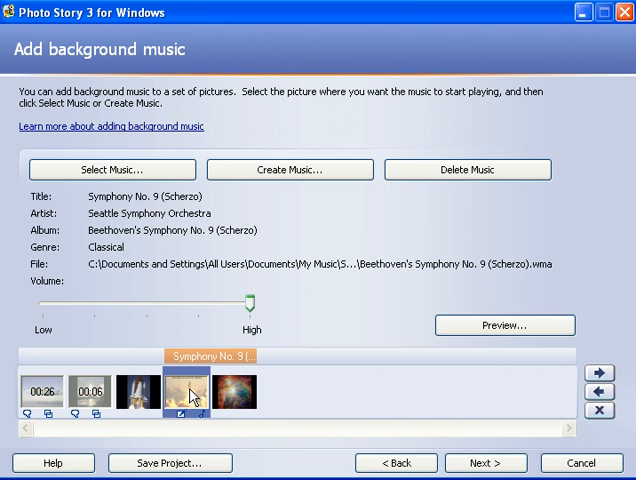
- Remove the Symphony No. 9 track via the music thumbnail's context menu
right_click(190, 396)
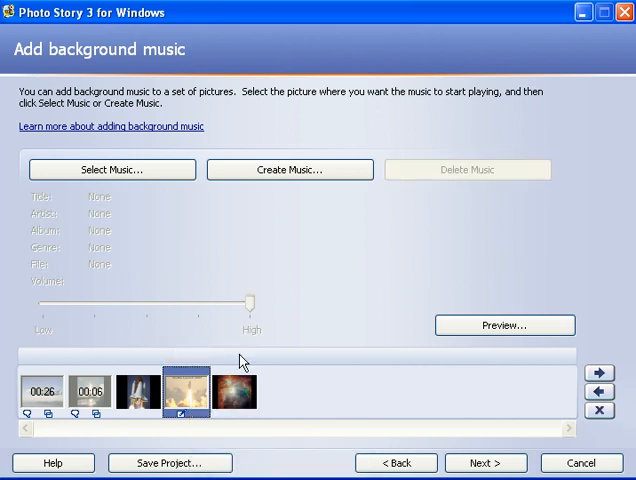
mouse_move(332, 336)
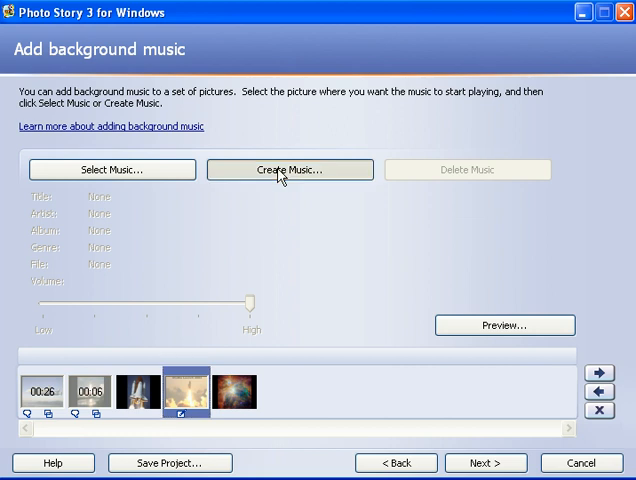
- Start Create Music and set the genre to New Age after first leaving it at All
click(290, 168)
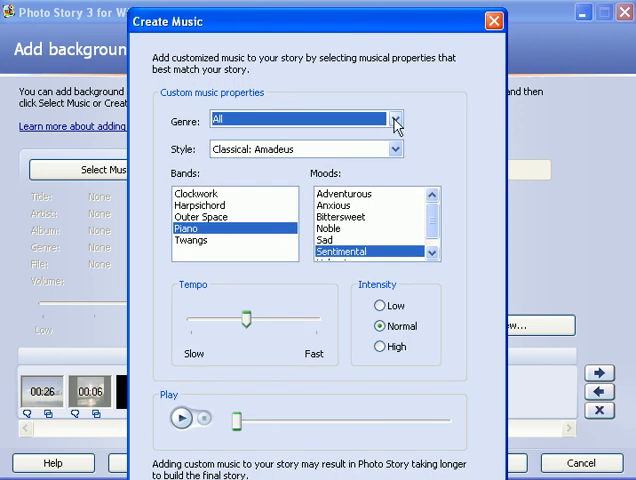
click(394, 120)
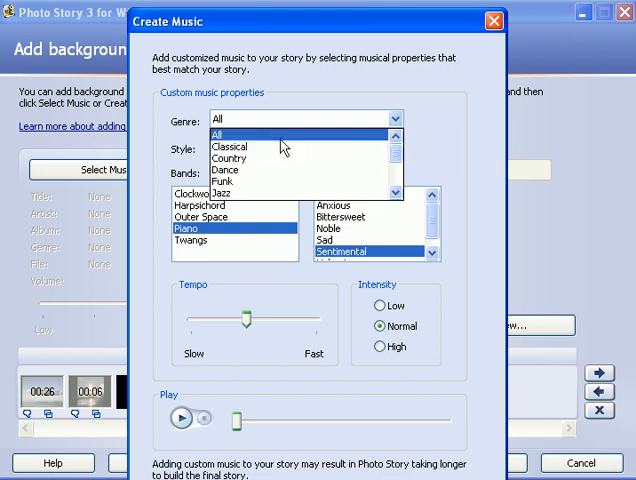
click(218, 134)
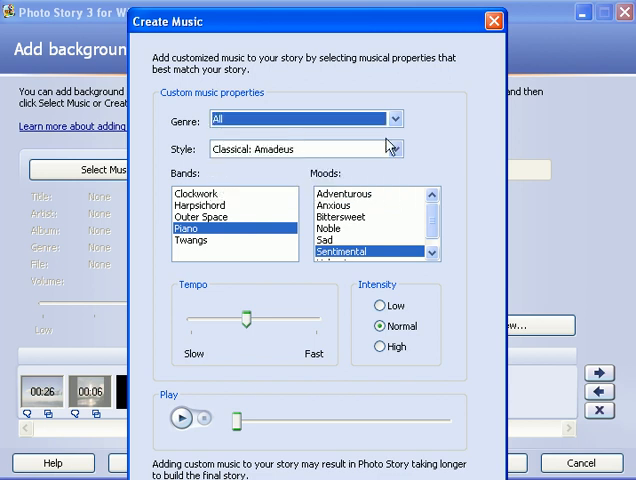
mouse_move(396, 150)
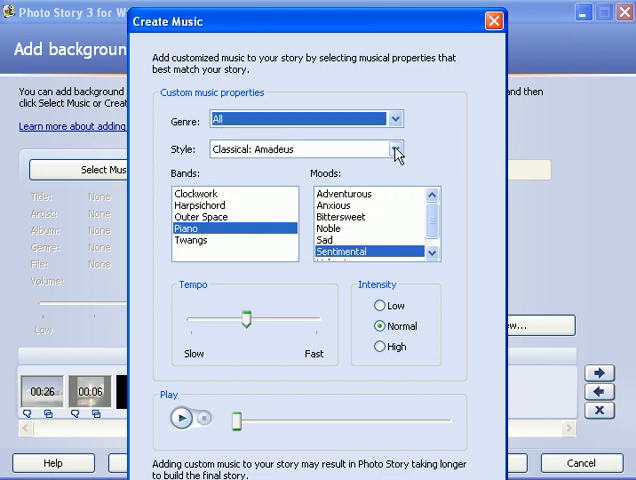
click(396, 148)
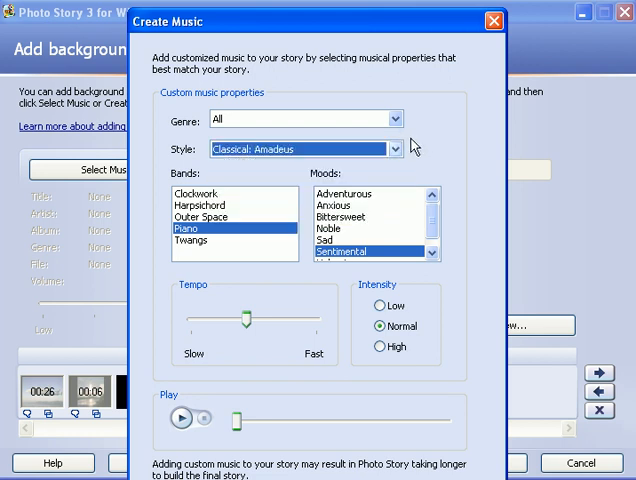
click(392, 120)
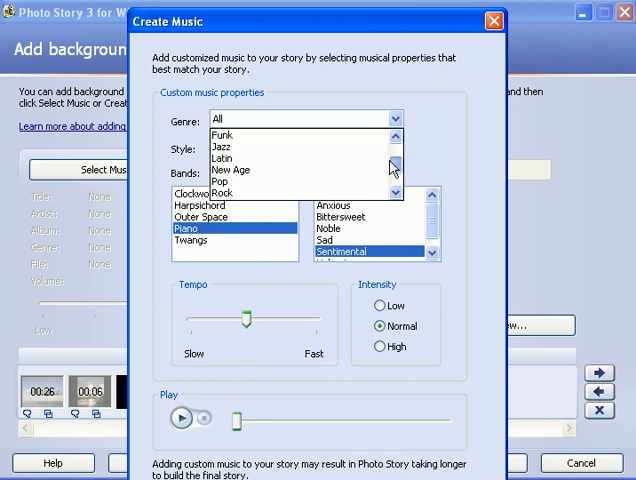
click(228, 170)
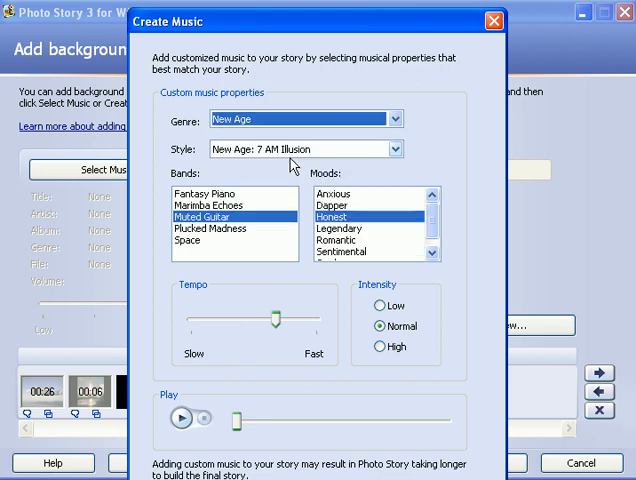
mouse_move(204, 244)
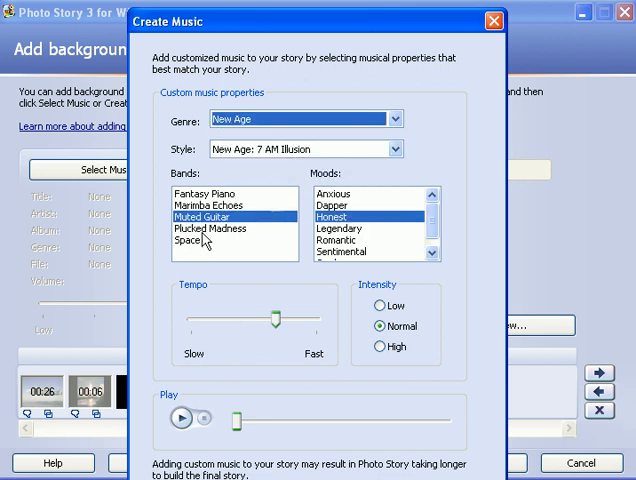
- Choose the Fantasy Piano band and the Romantic mood
click(200, 194)
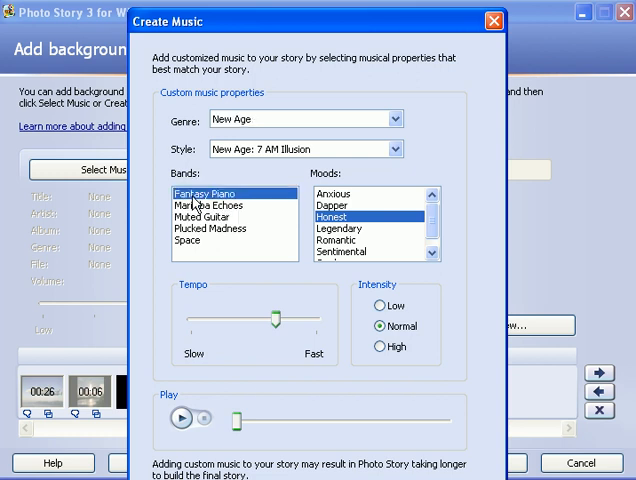
mouse_move(340, 246)
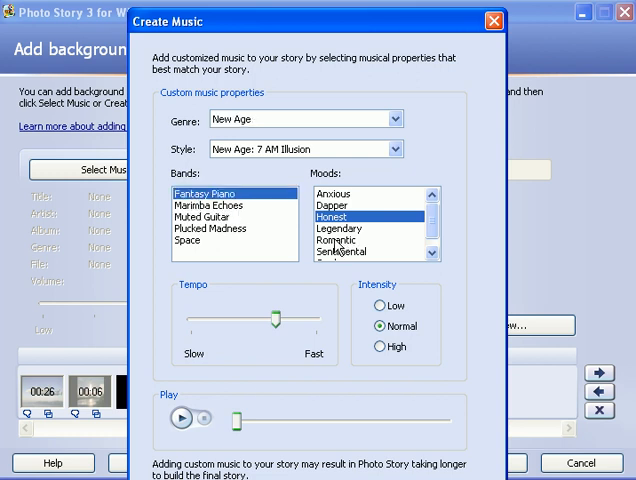
click(338, 240)
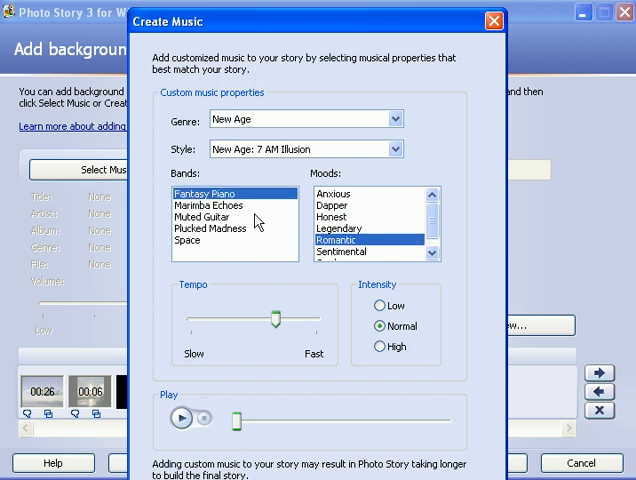
mouse_move(278, 390)
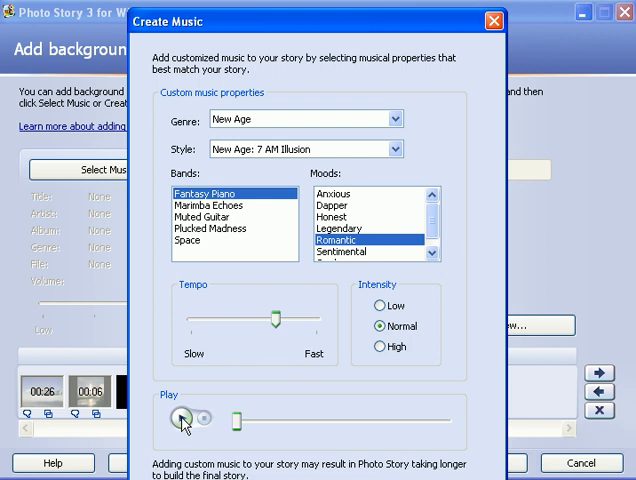
- Preview the Fantasy Piano piece, raise its tempo slightly, and add it with OK
click(182, 418)
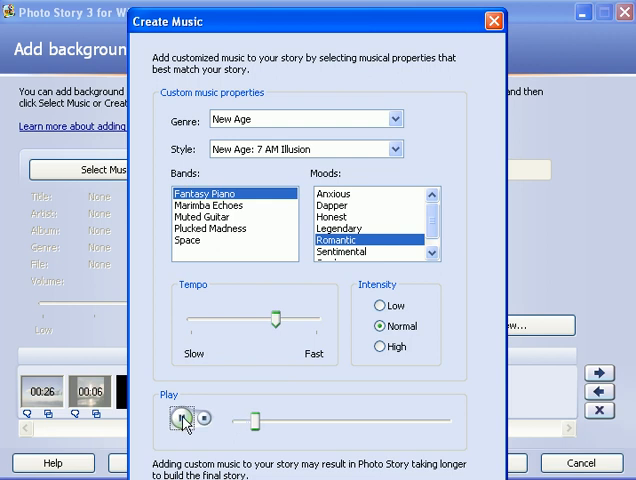
click(184, 418)
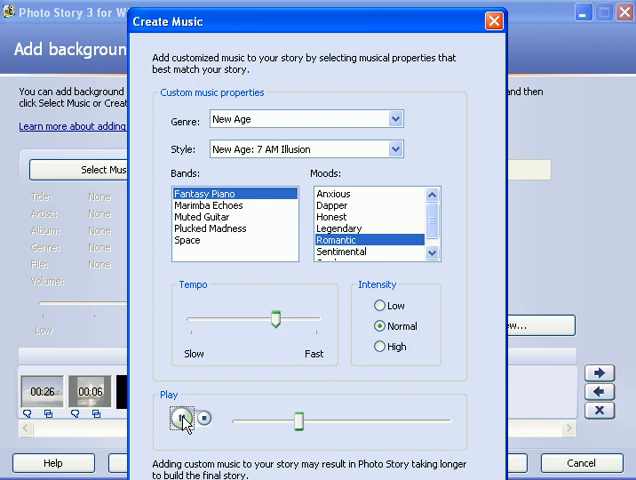
click(182, 418)
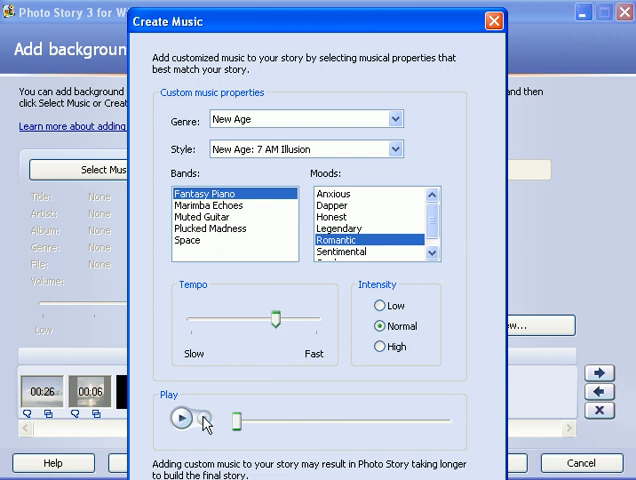
mouse_move(300, 372)
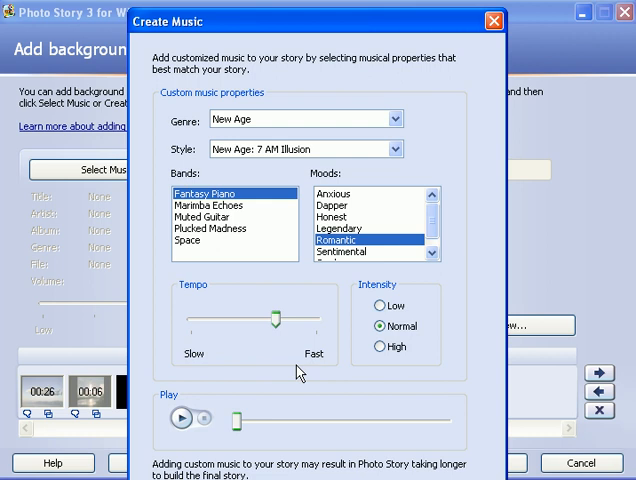
mouse_move(304, 32)
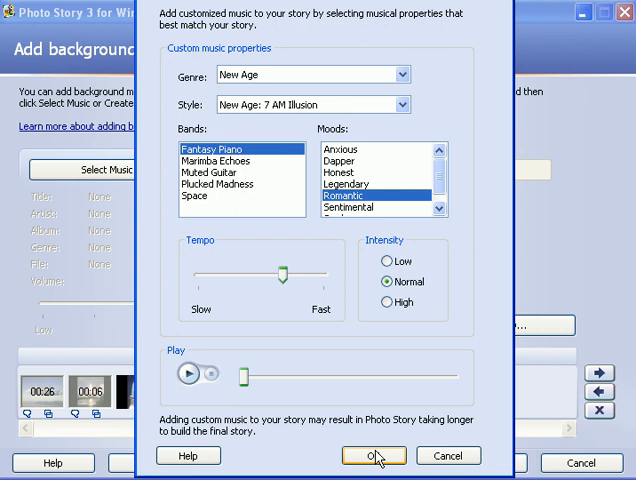
mouse_move(310, 356)
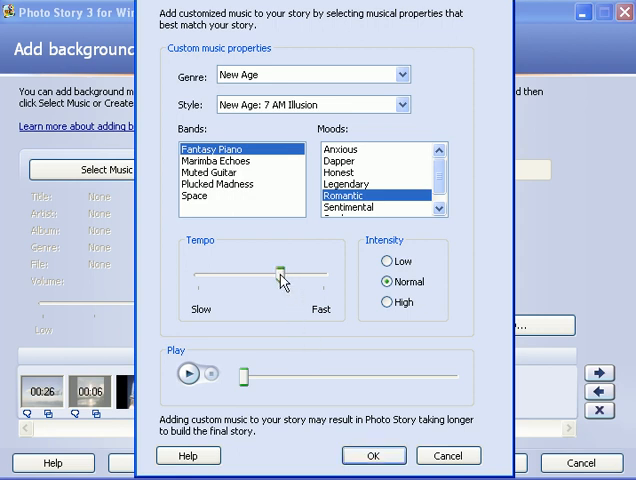
drag(280, 276, 320, 276)
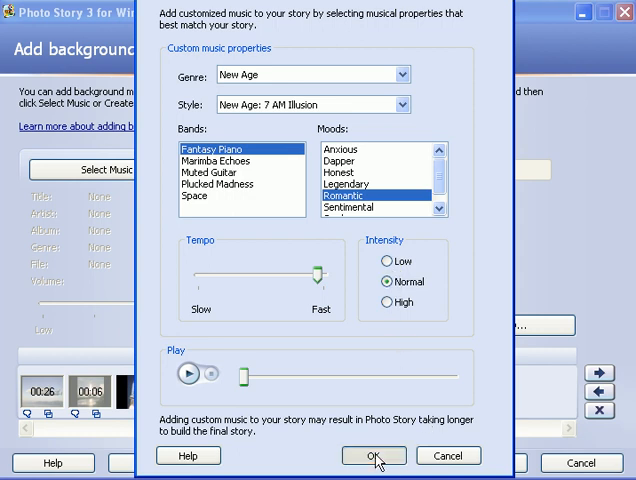
click(372, 456)
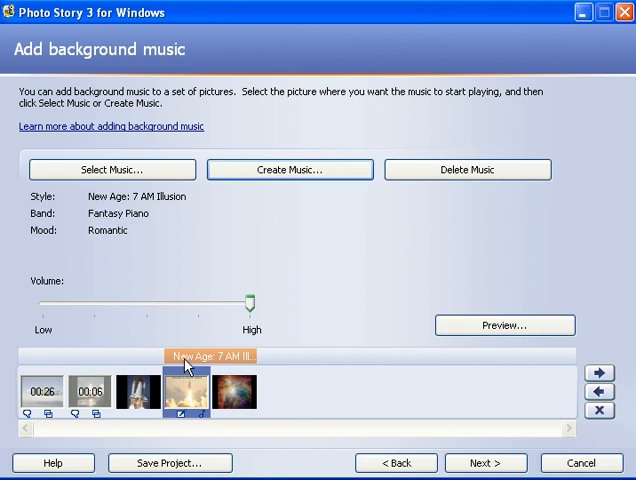
mouse_move(188, 382)
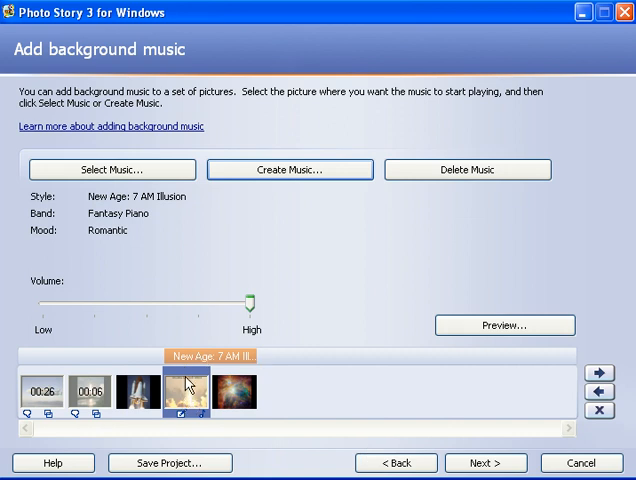
mouse_move(248, 396)
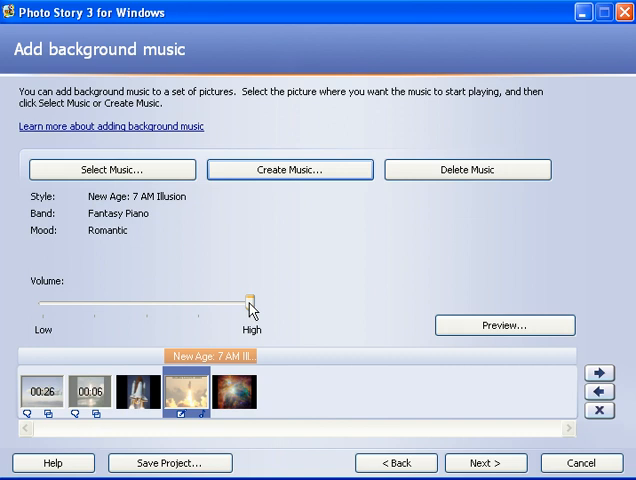
- Lower the music volume slider from High to near Low
drag(248, 298, 96, 298)
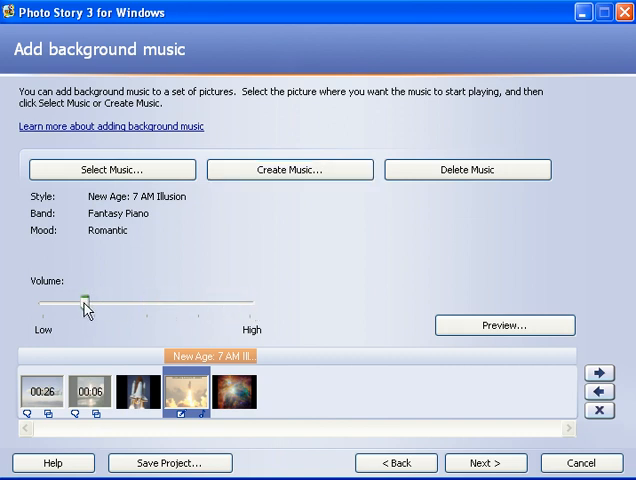
mouse_move(504, 324)
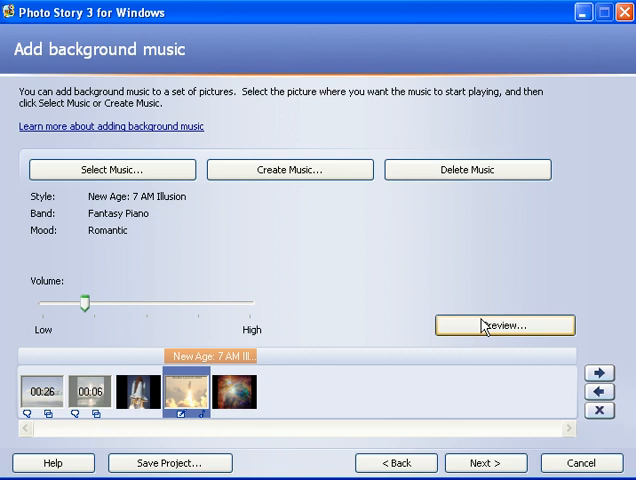
mouse_move(210, 364)
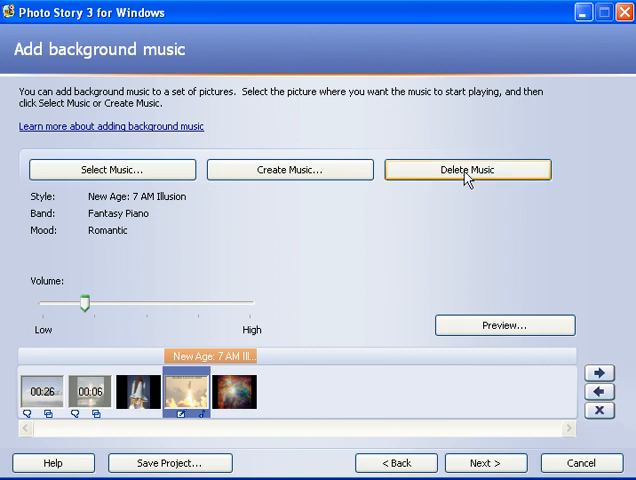
- Delete the custom Fantasy Piano background track from the slideshow
click(466, 168)
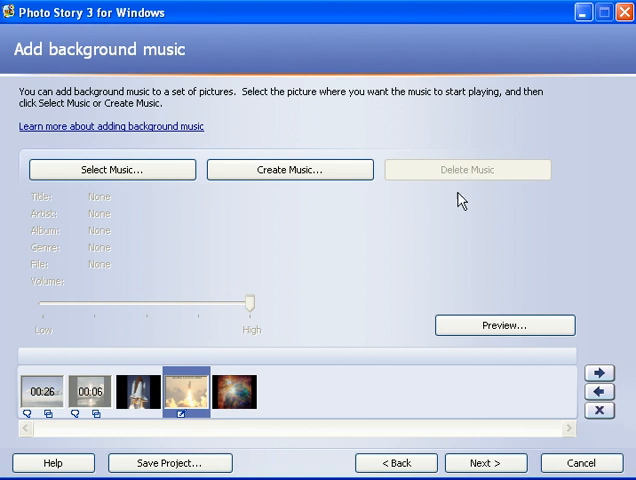
mouse_move(388, 314)
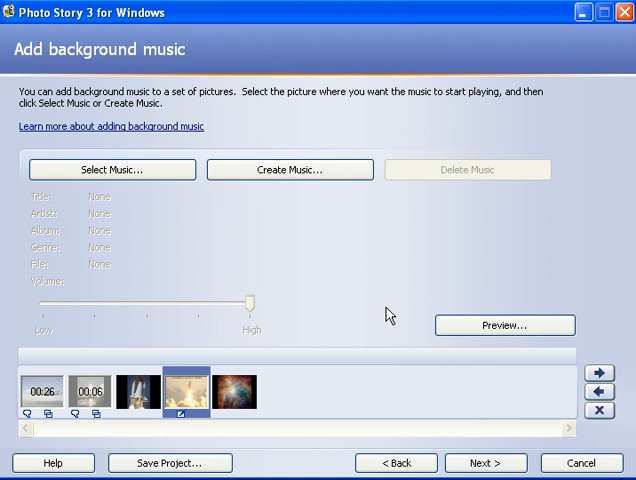
mouse_move(388, 340)
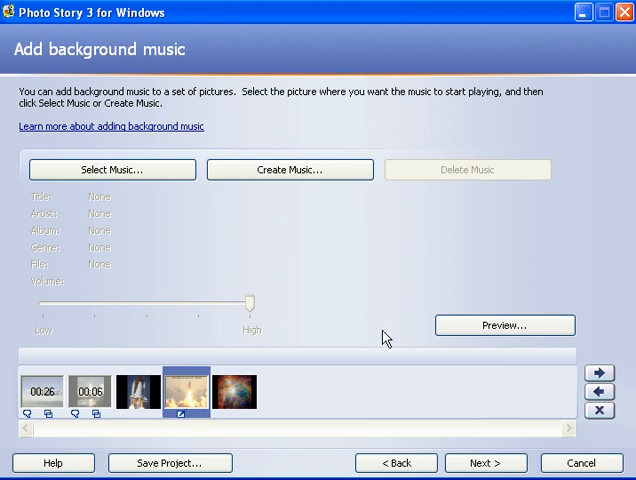